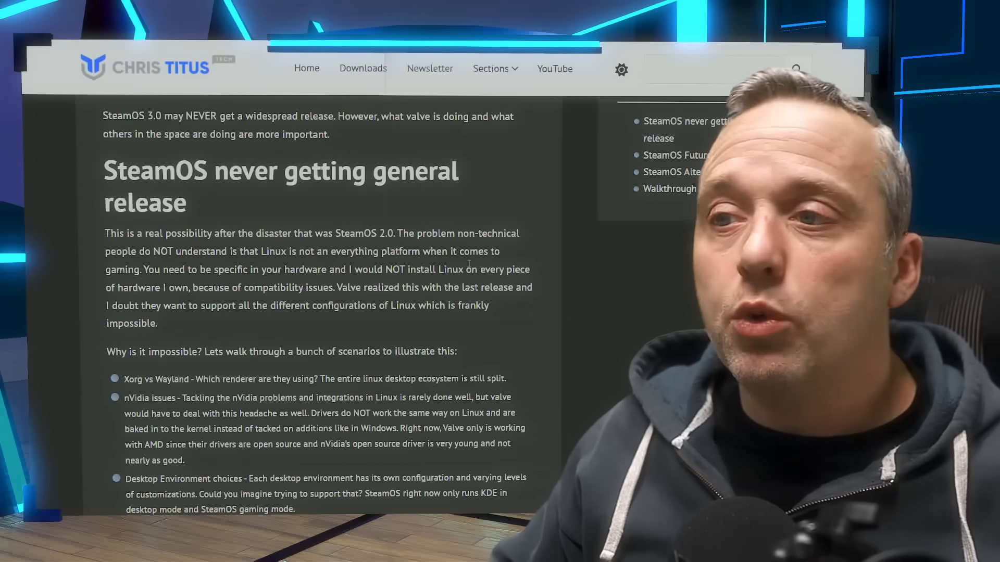
- Scroll the article down until all five Linux gaming problem bullets, through Games and Hardware, are visible
{"action": "scroll", "scroll_direction": "down", "scroll_amount": 3}
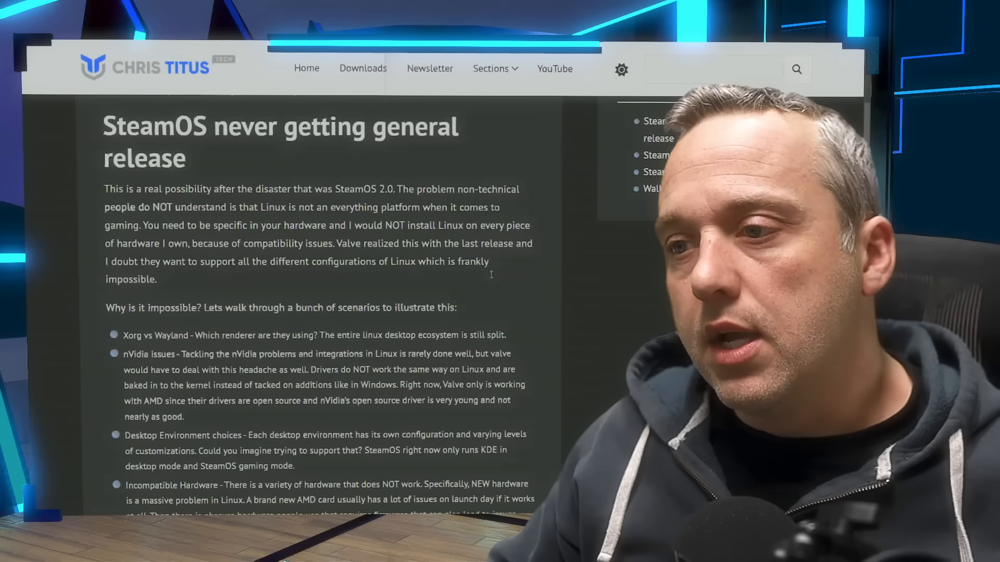
{"action": "scroll", "scroll_direction": "down", "scroll_amount": 3}
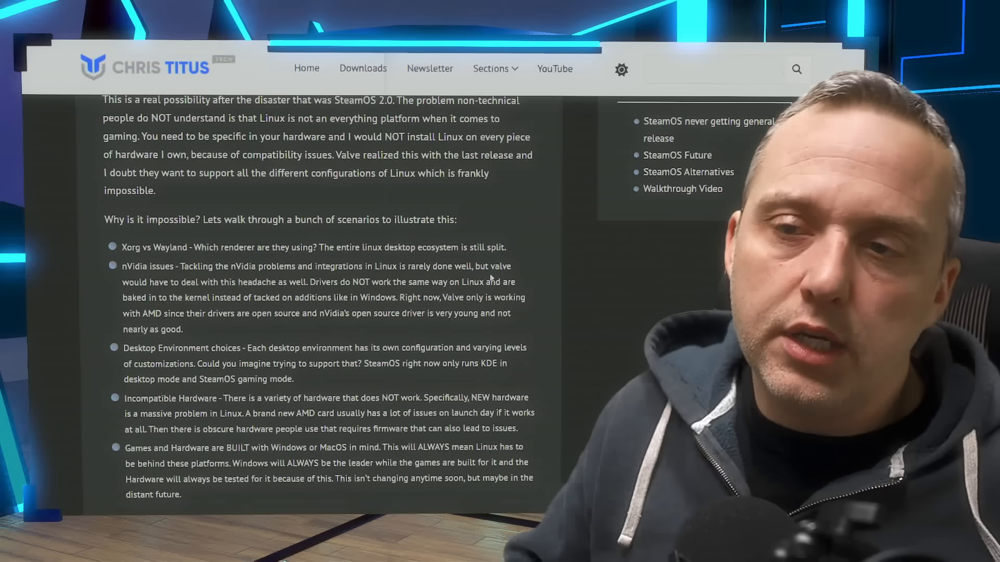
{"action": "double_click", "coordinate": [170, 247]}
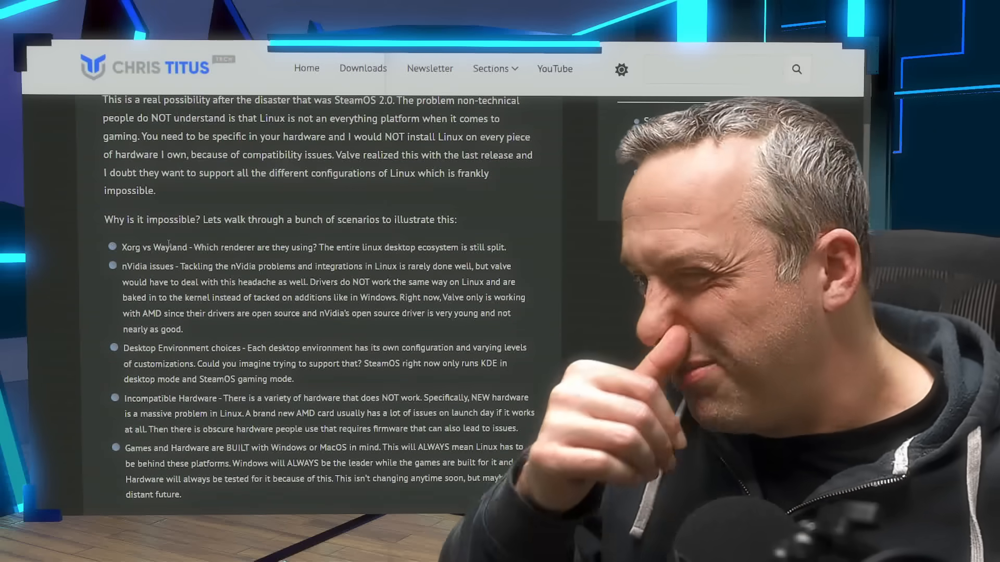
{"action": "scroll", "scroll_direction": "down", "scroll_amount": 3}
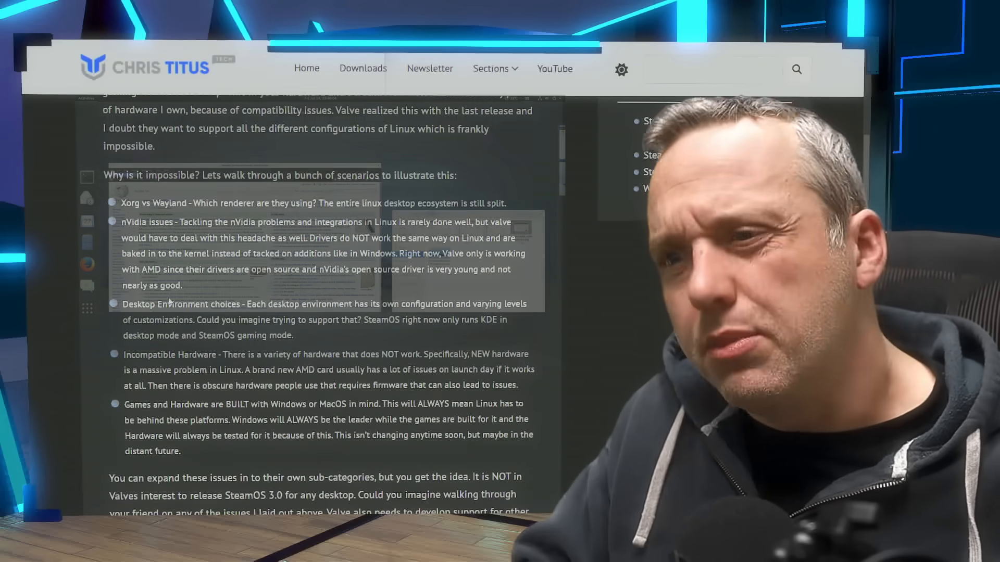
{"action": "left_click", "coordinate": [84, 98]}
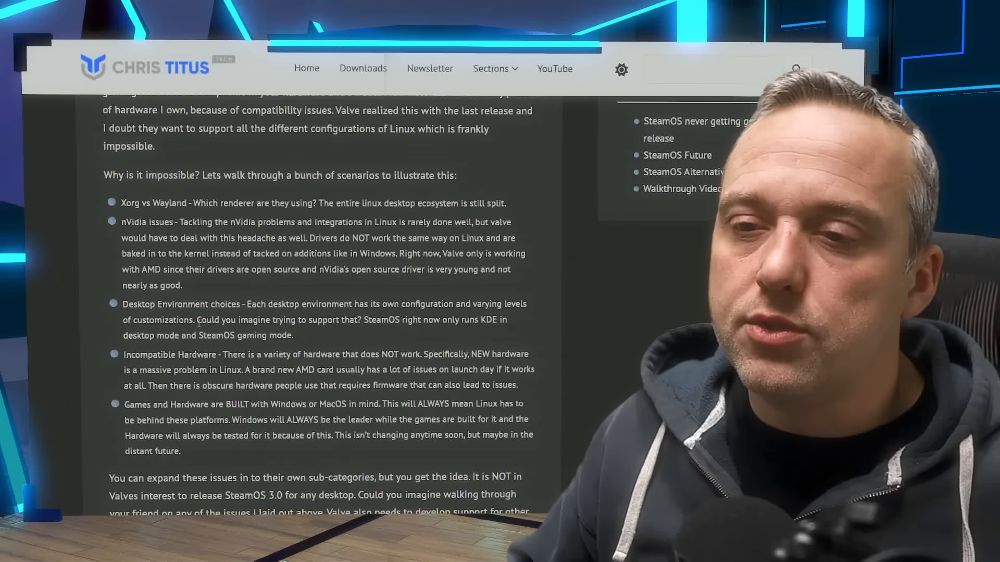
{"action": "scroll", "scroll_direction": "down", "scroll_amount": 3}
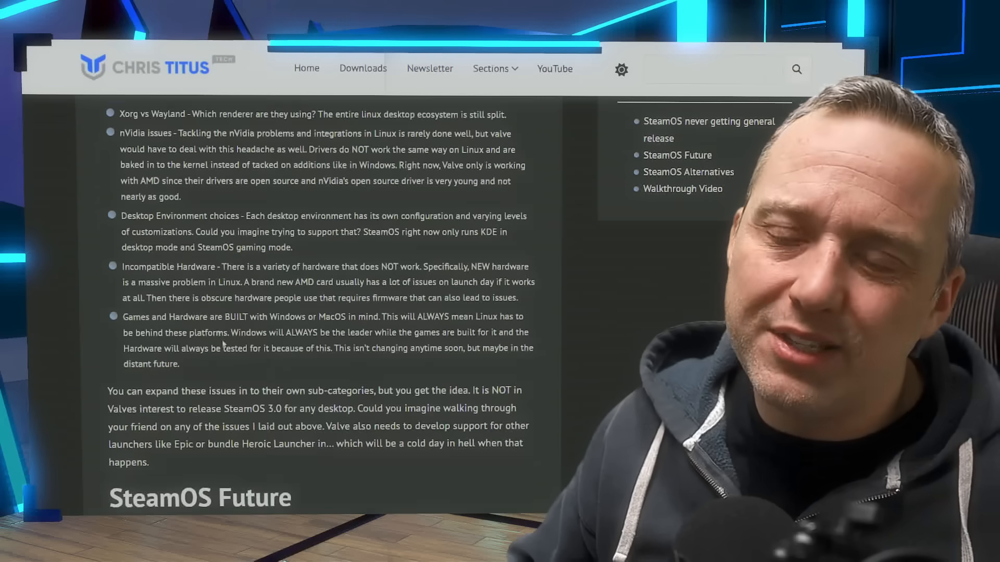
{"action": "scroll", "scroll_direction": "down", "scroll_amount": 3}
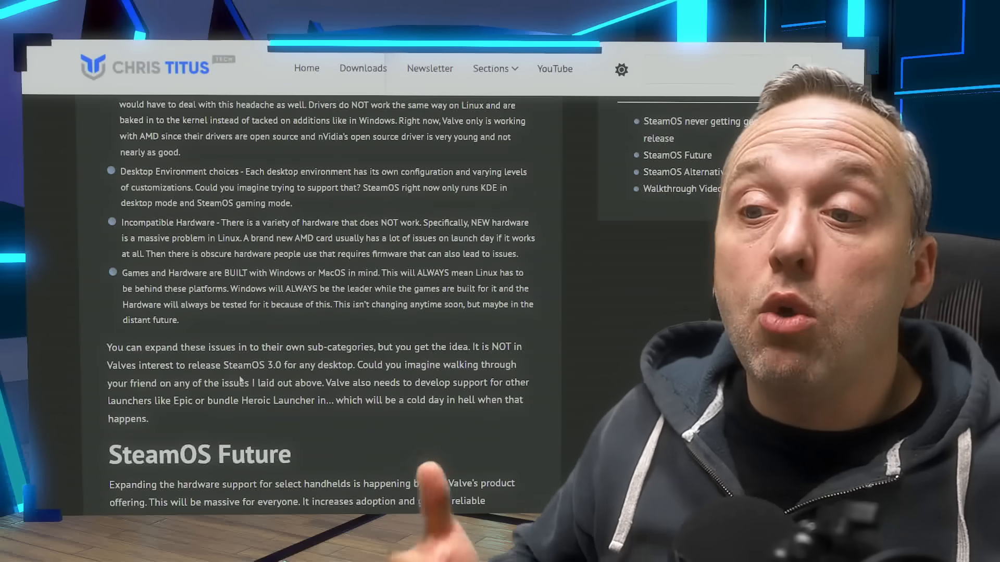
- Scroll down to show the SteamOS Future paragraphs with the SteamOS Alternatives heading beneath
{"action": "scroll", "scroll_direction": "down", "scroll_amount": 3}
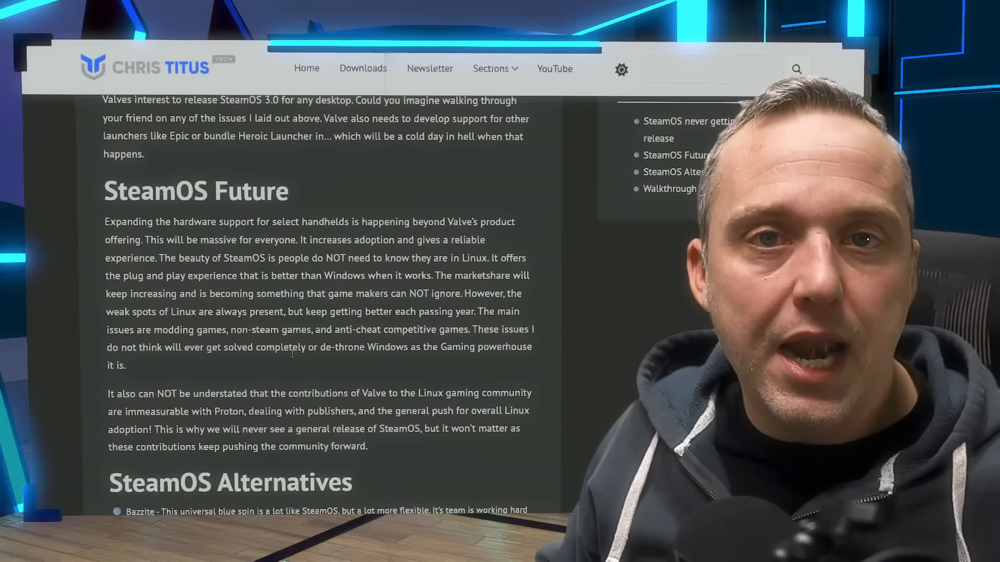
{"action": "scroll", "scroll_direction": "down", "scroll_amount": 3}
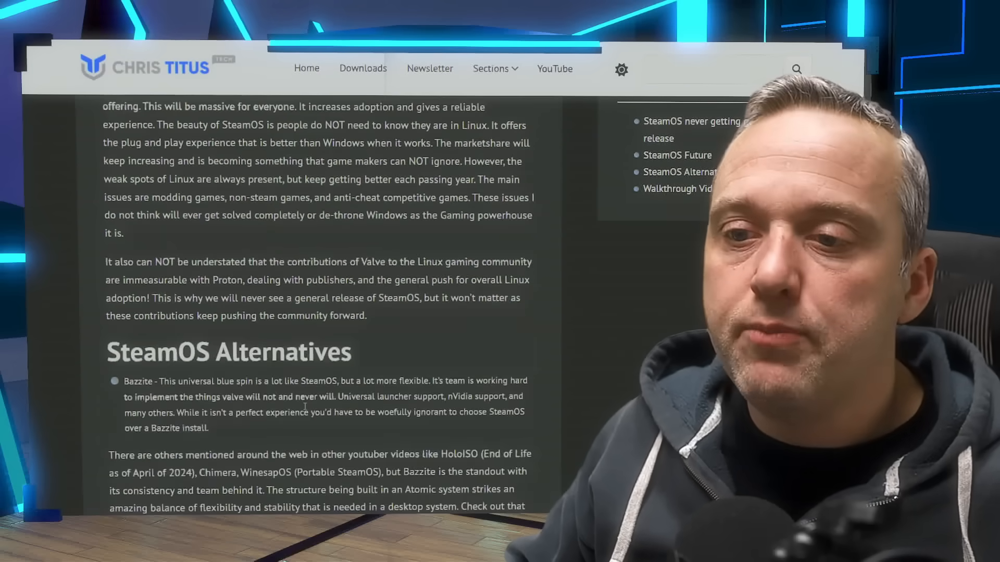
{"action": "scroll", "scroll_direction": "down", "scroll_amount": 3}
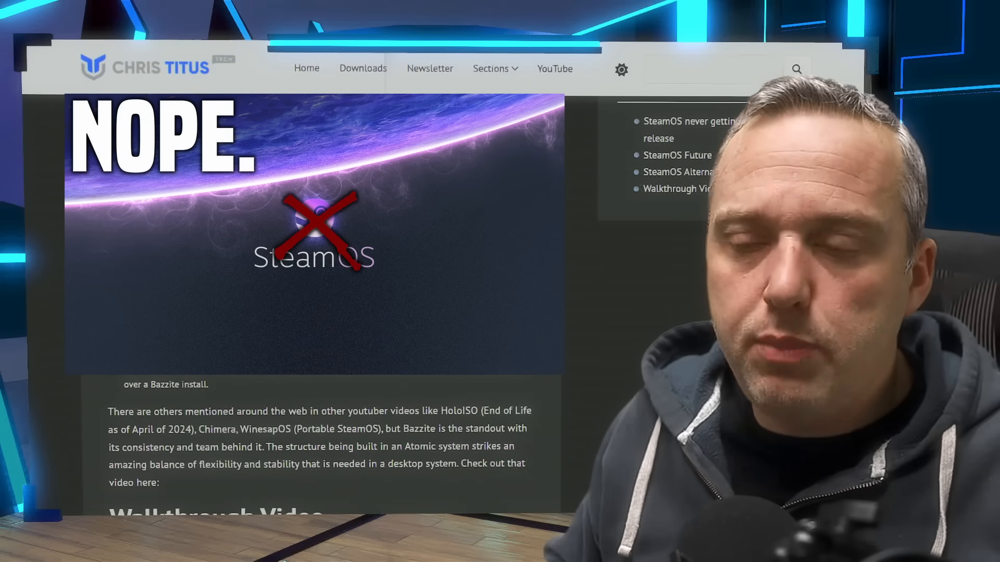
{"action": "scroll", "scroll_direction": "up", "scroll_amount": 3}
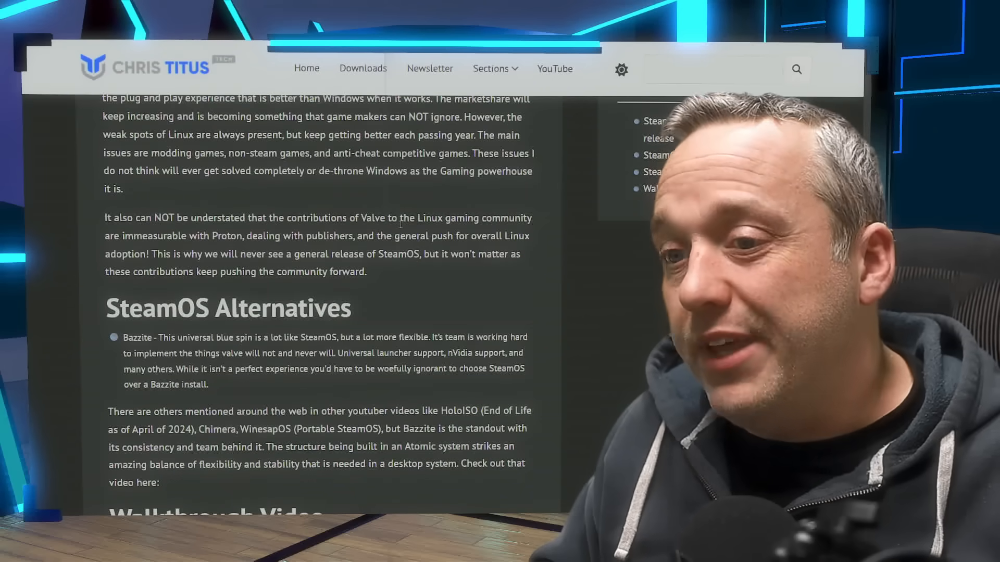